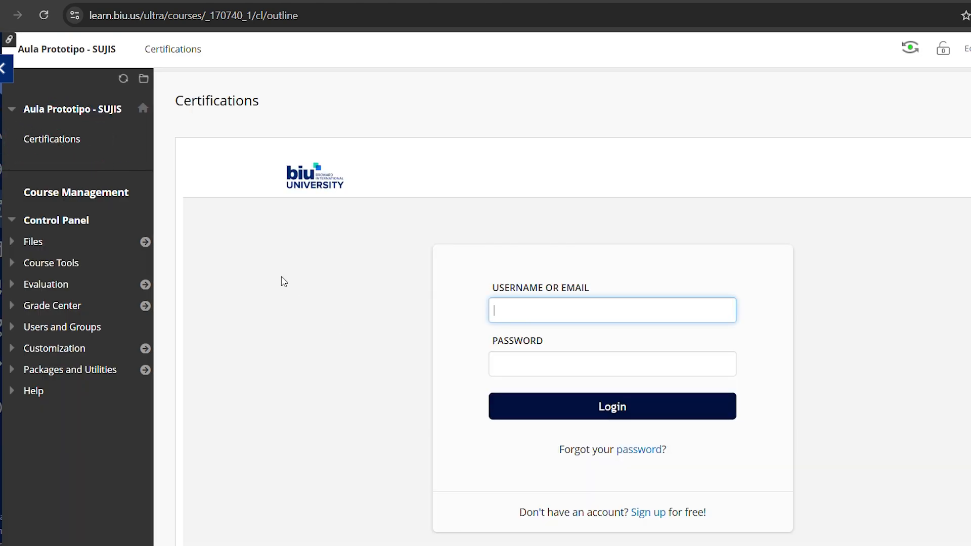
click(647, 512)
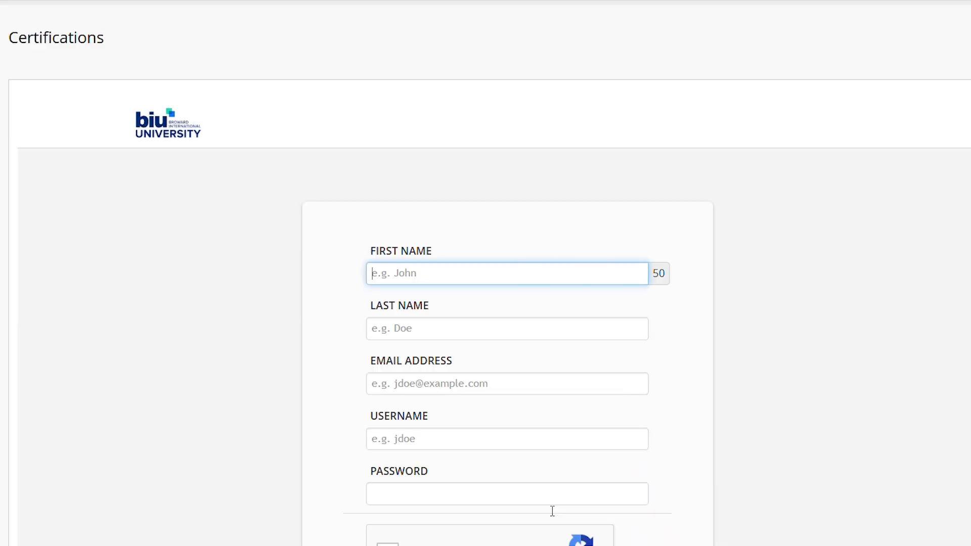
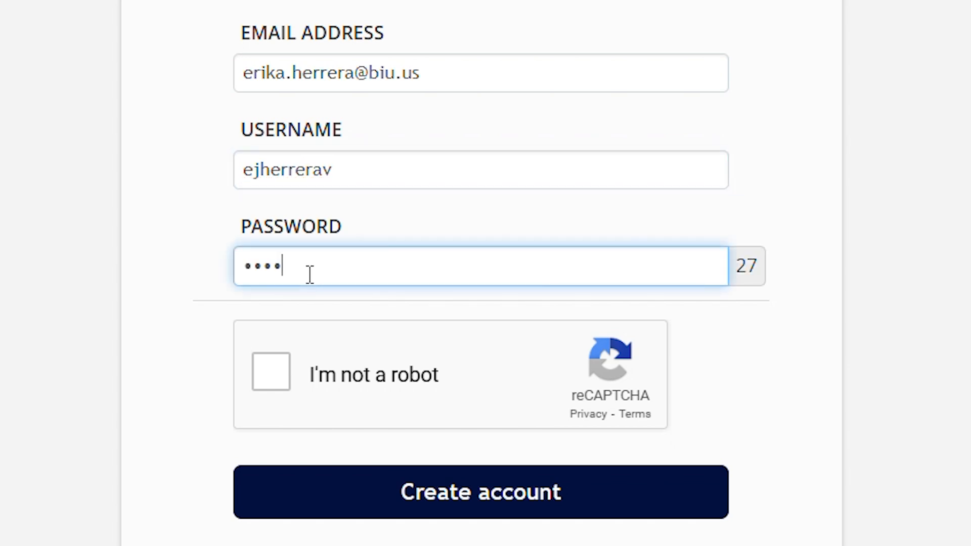
click(480, 492)
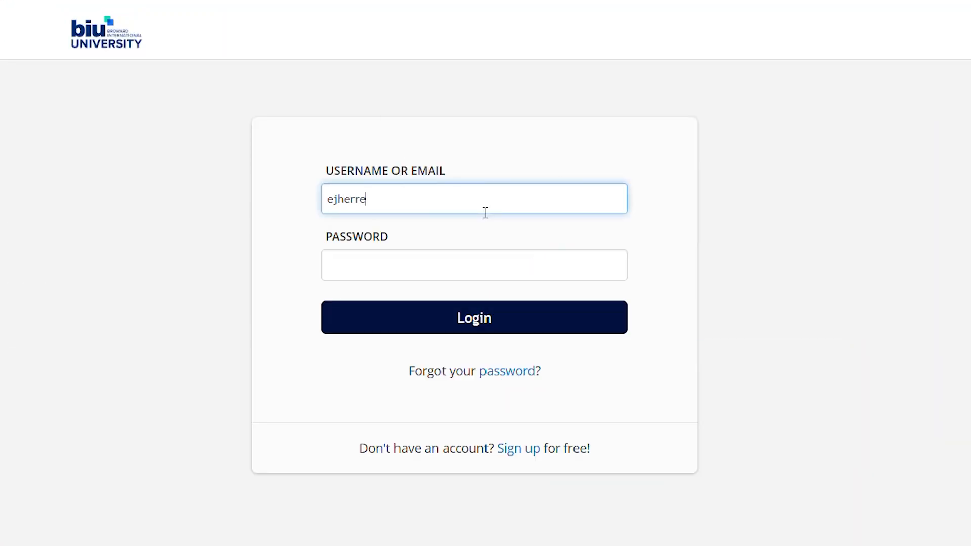
text(••••••)
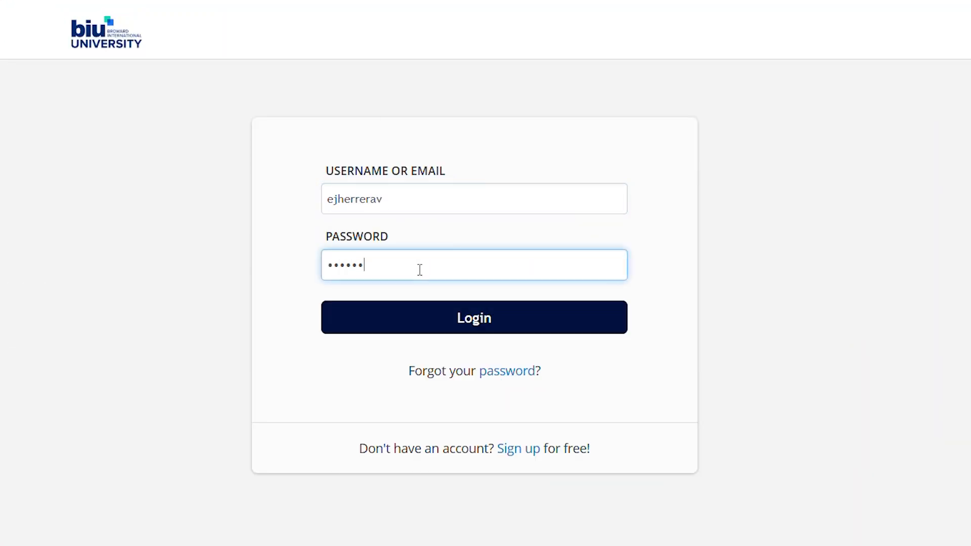
click(474, 316)
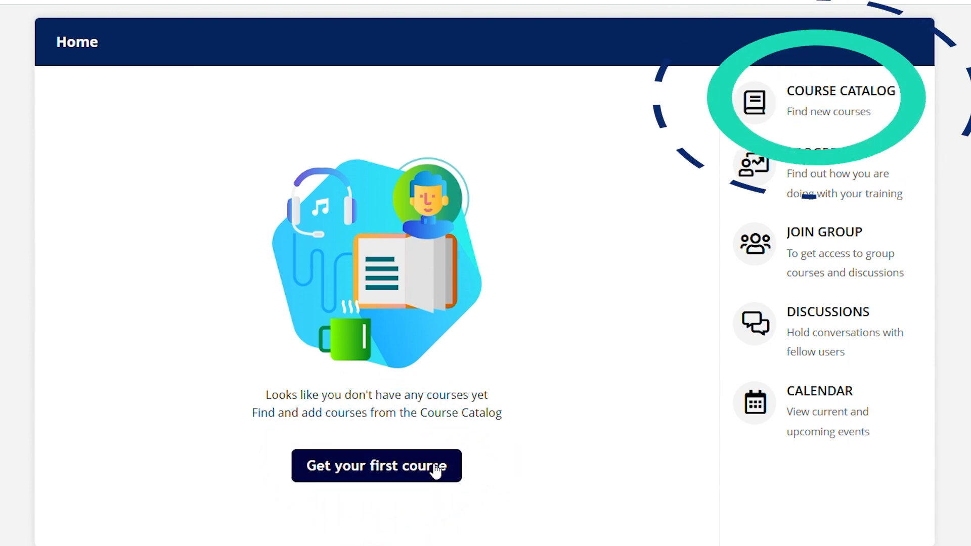
- Get the Abordaje de episodios desafiantes course from the Course Catalog and return home
click(841, 90)
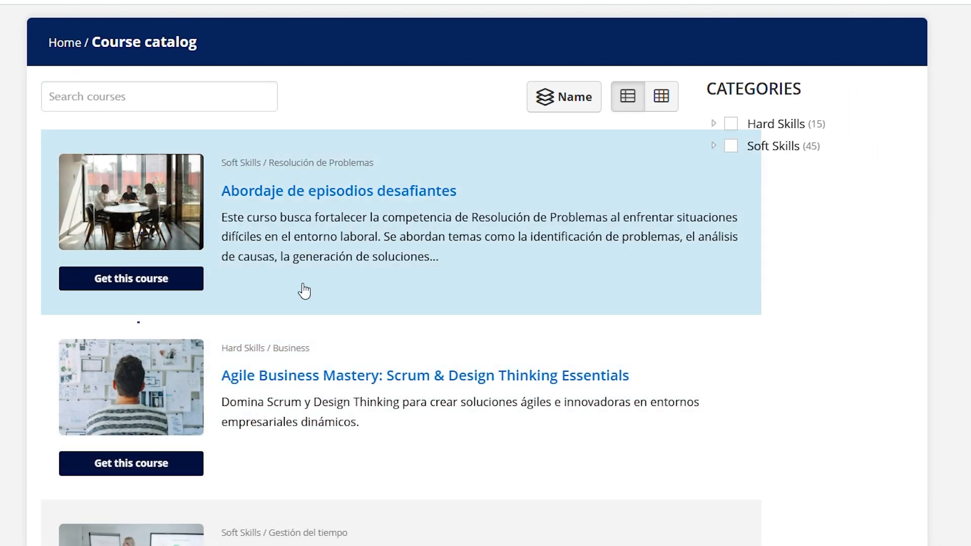
click(131, 279)
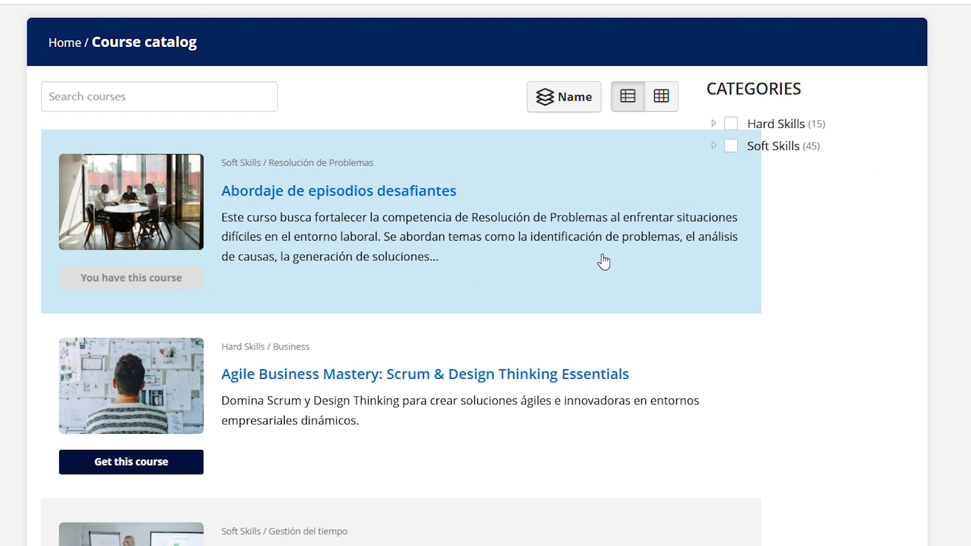
click(65, 42)
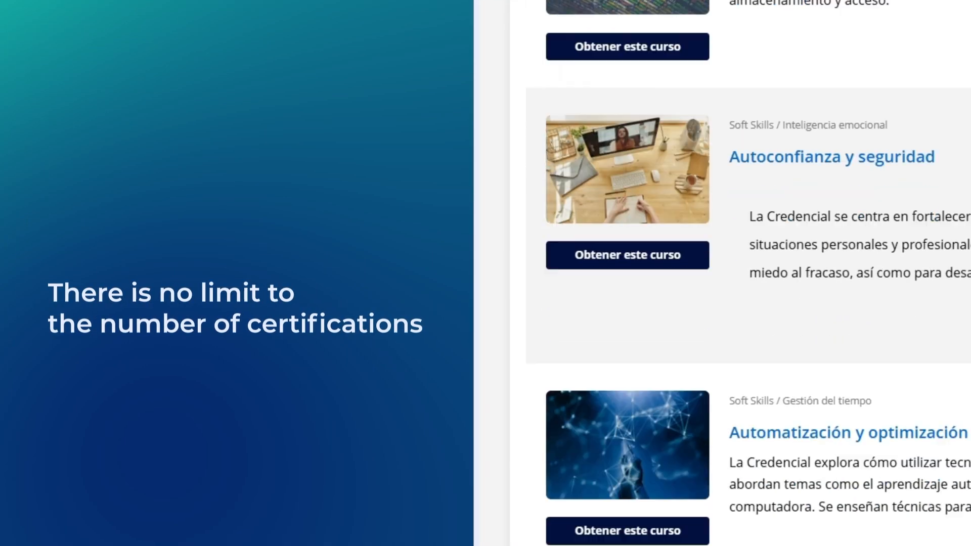
scroll(down, 3)
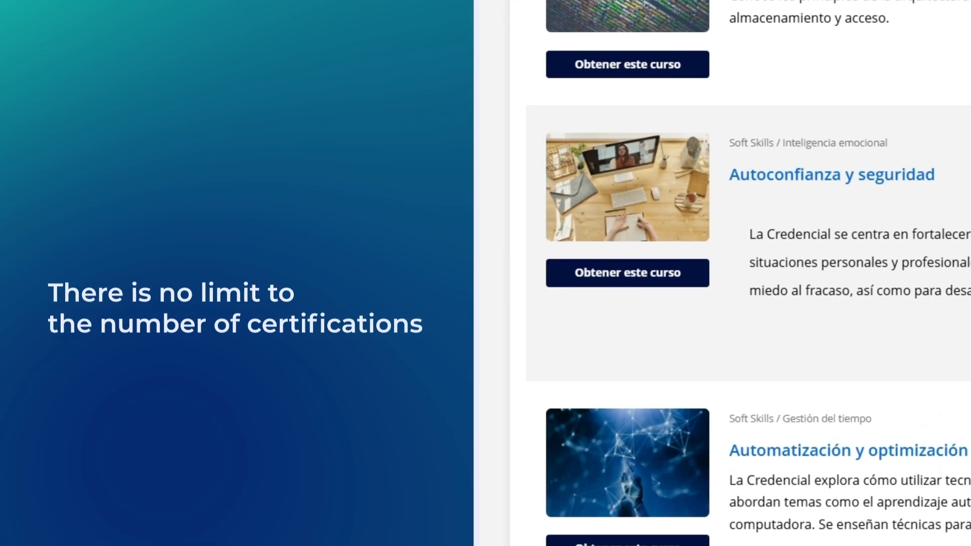
scroll(down, 3)
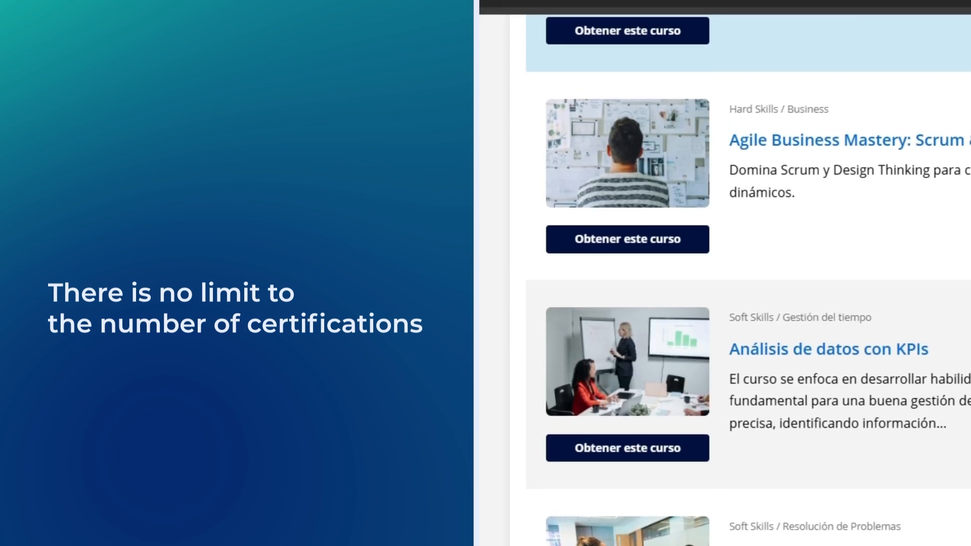